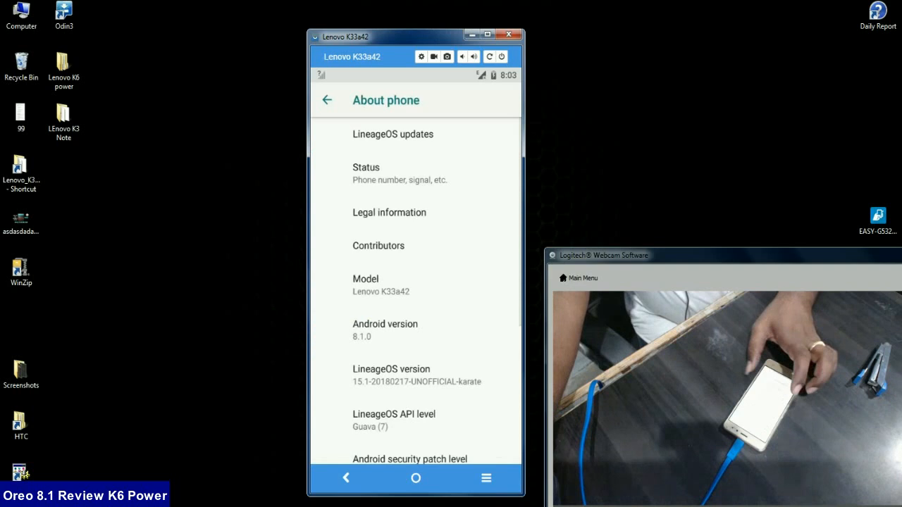
Scroll through About phone to the Android 8.1.0 and LineageOS details, then return home
{"action": "scroll", "scroll_direction": "down", "scroll_amount": 3}
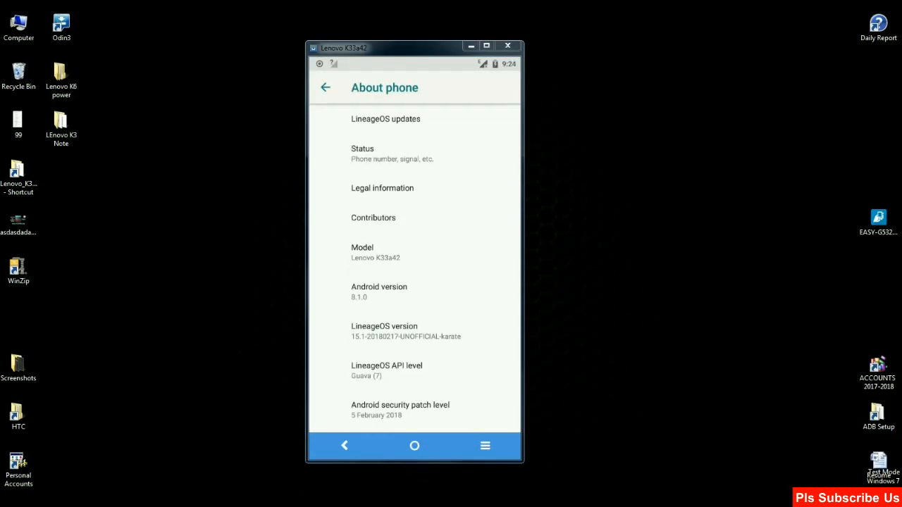
{"action": "left_click", "coordinate": [344, 445]}
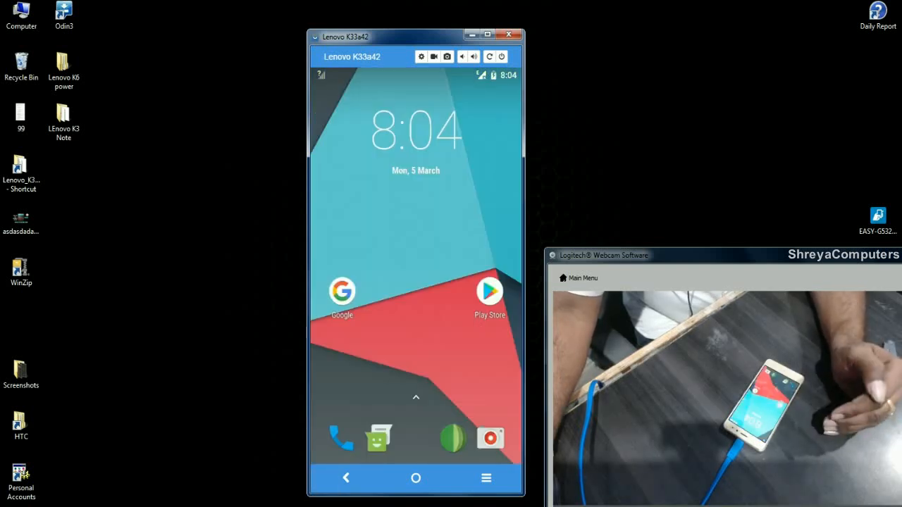
Pull down the notification shade and enter the quick settings tile editor
{"action": "left_click_drag", "start_coordinate": [415, 76], "coordinate": [416, 212]}
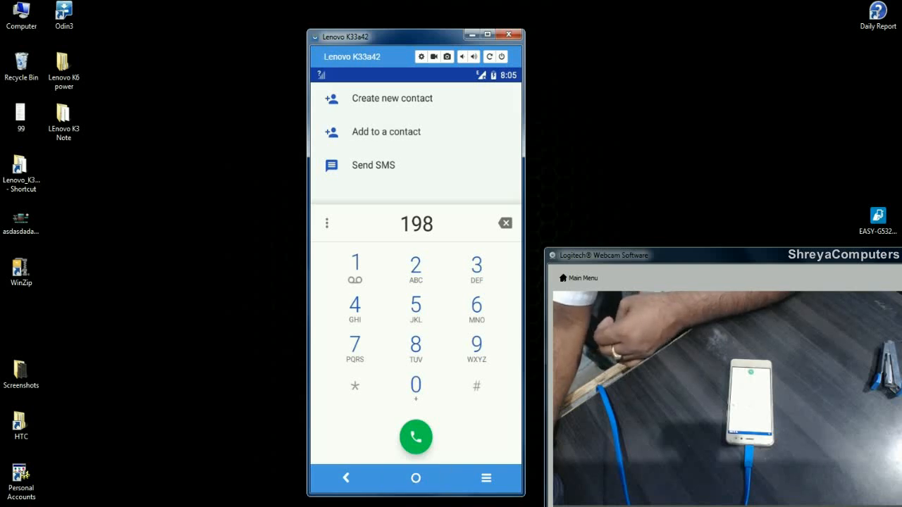
{"action": "left_click", "coordinate": [416, 437]}
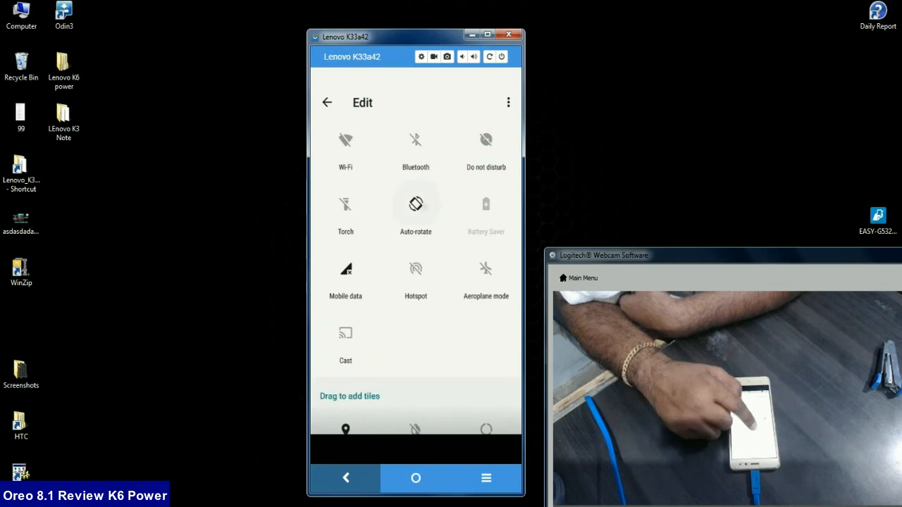
Scroll through Home settings, apply the coastal aerial wallpaper, then launch the camera app
{"action": "left_click", "coordinate": [326, 102]}
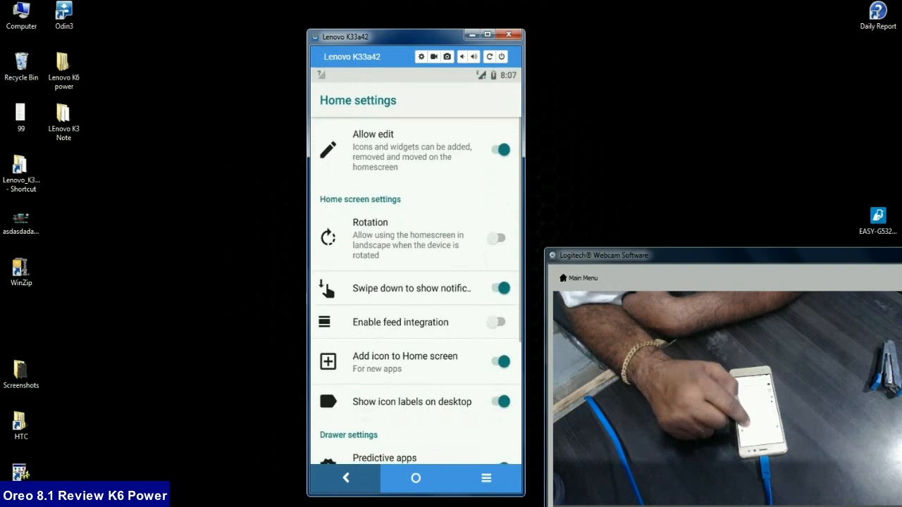
{"action": "scroll", "scroll_direction": "down", "scroll_amount": 3}
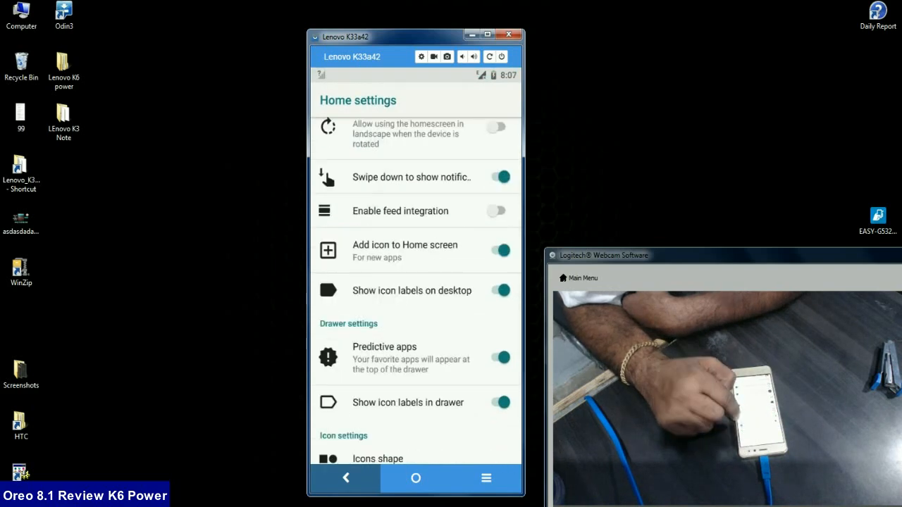
{"action": "scroll", "scroll_direction": "down", "scroll_amount": 3}
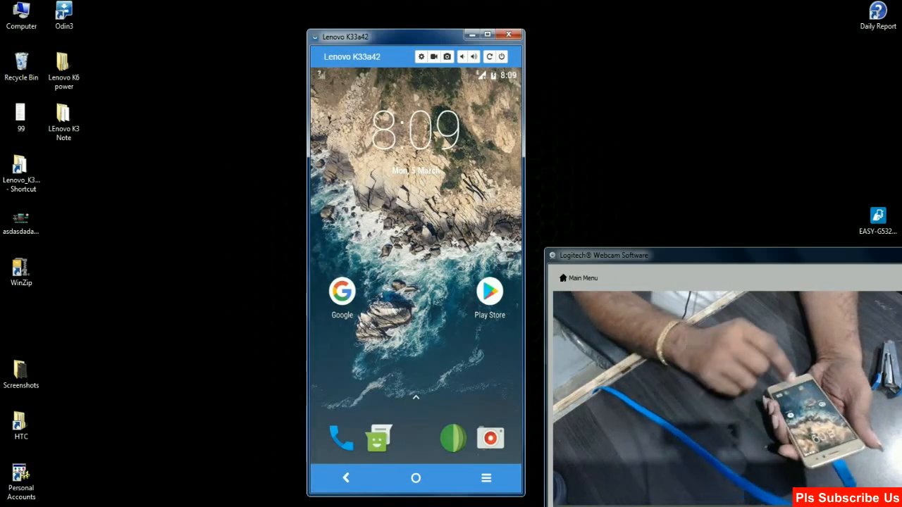
{"action": "left_click", "coordinate": [490, 437]}
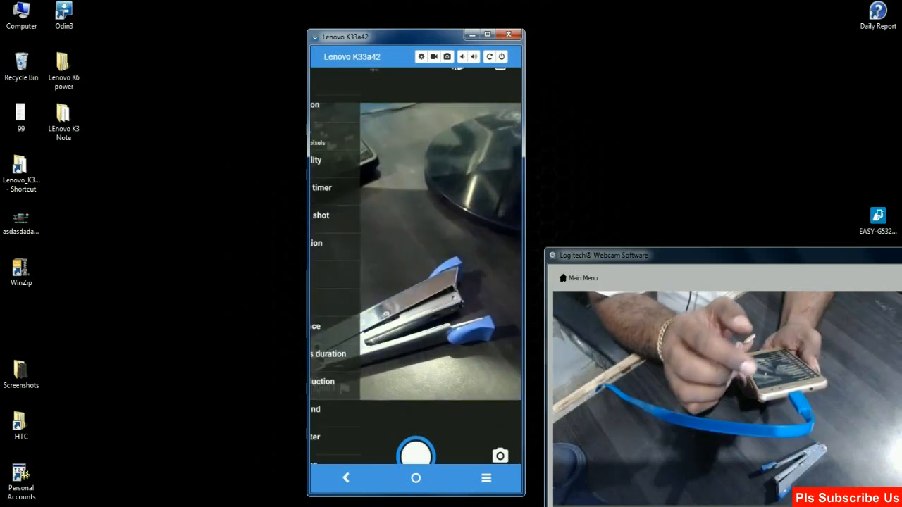
Review the camera settings panel and its video quality choices, then show the app drawer
{"action": "left_click", "coordinate": [420, 56]}
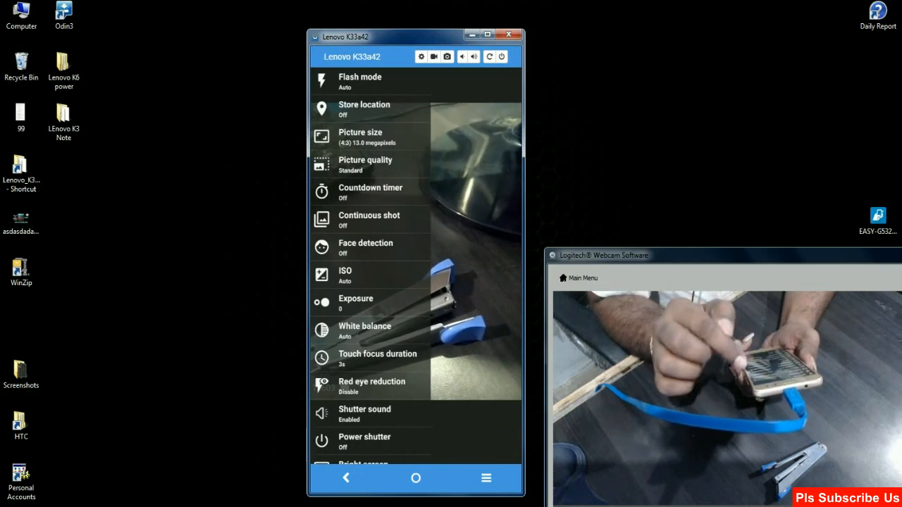
{"action": "left_click", "coordinate": [361, 136]}
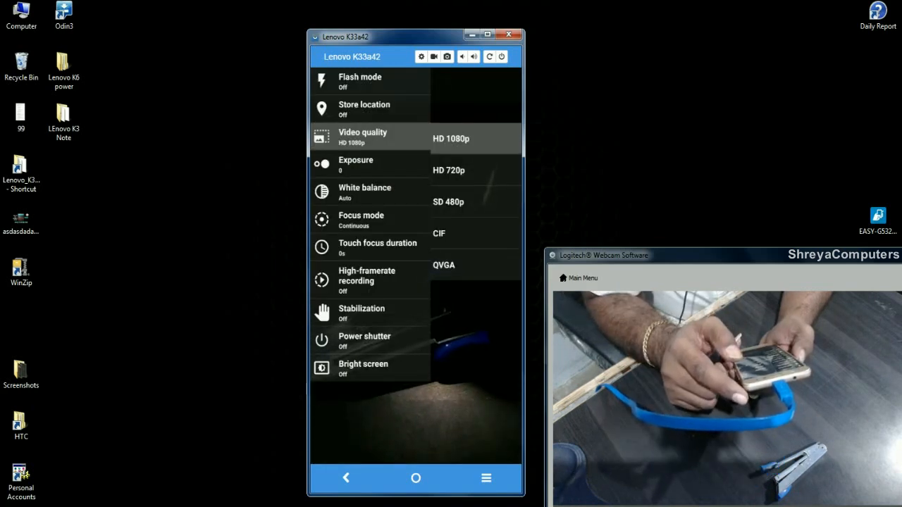
{"action": "left_click", "coordinate": [366, 280]}
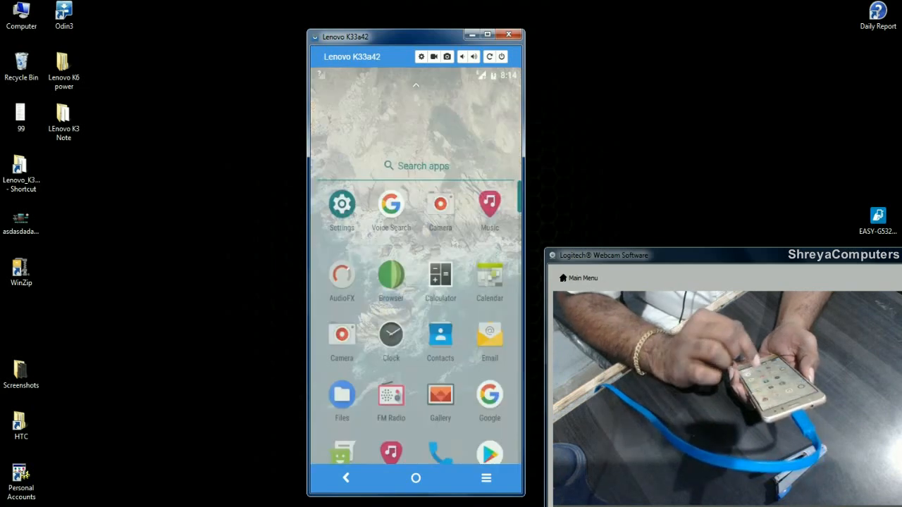
In Network & Internet, enter Mobile network and switch mobile data off
{"action": "left_click", "coordinate": [341, 203]}
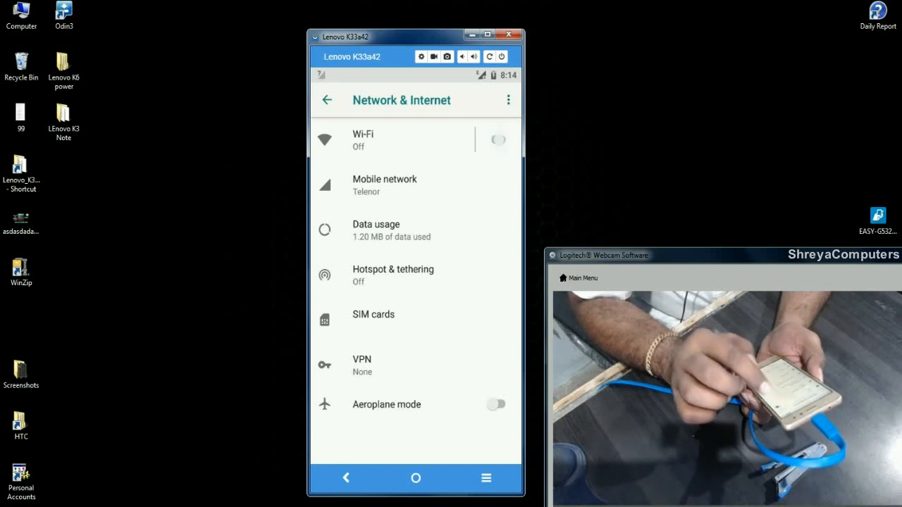
{"action": "left_click", "coordinate": [496, 140]}
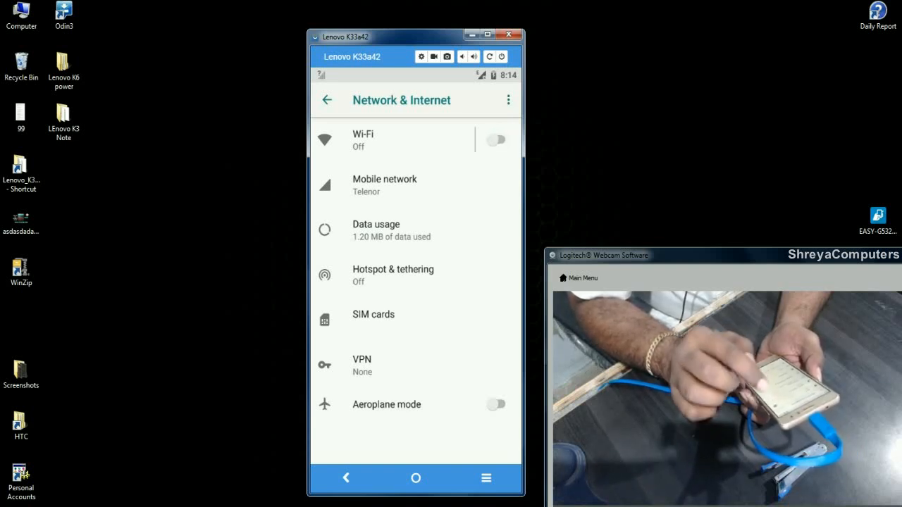
{"action": "left_click", "coordinate": [496, 139]}
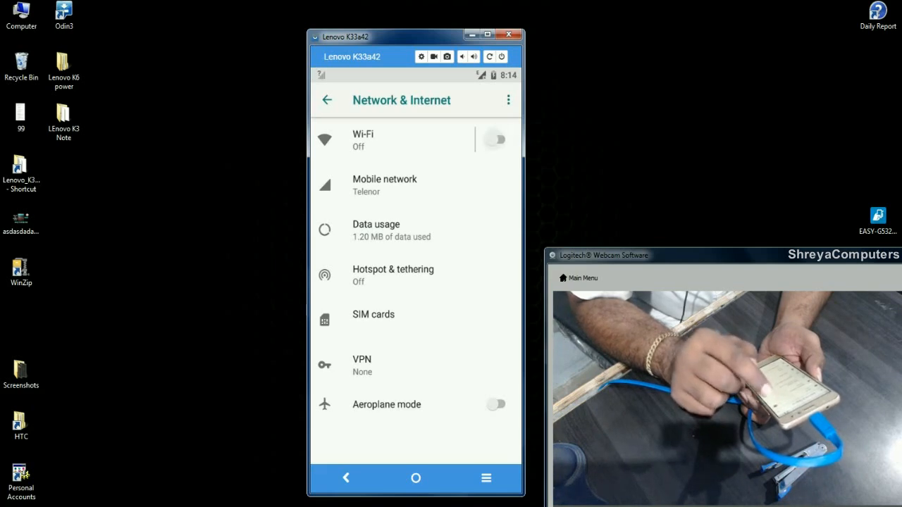
{"action": "left_click", "coordinate": [385, 185]}
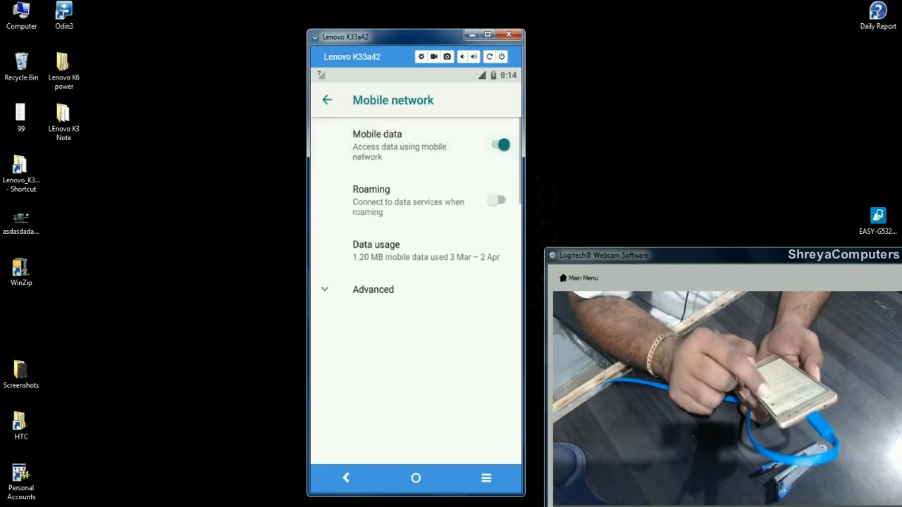
{"action": "left_click", "coordinate": [499, 143]}
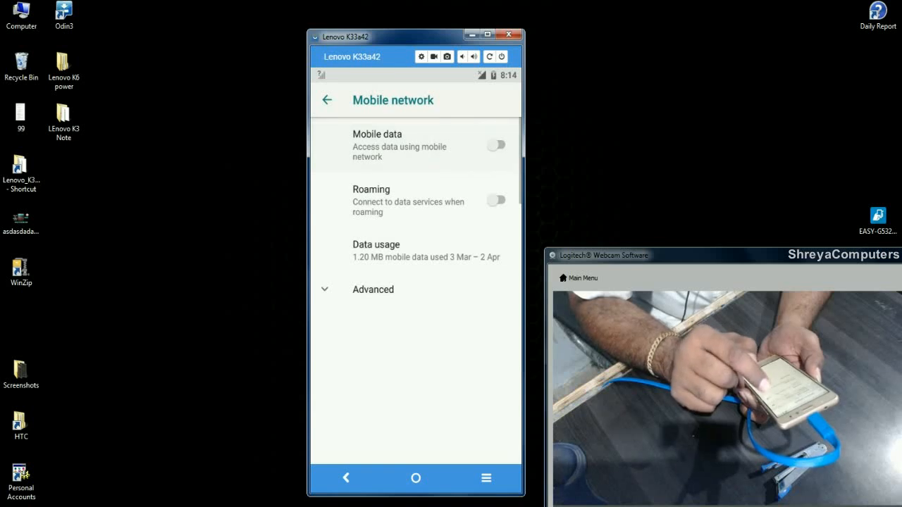
Leave mobile network settings for the Advanced battery usage breakdown at 80%
{"action": "scroll", "scroll_direction": "down", "scroll_amount": 3}
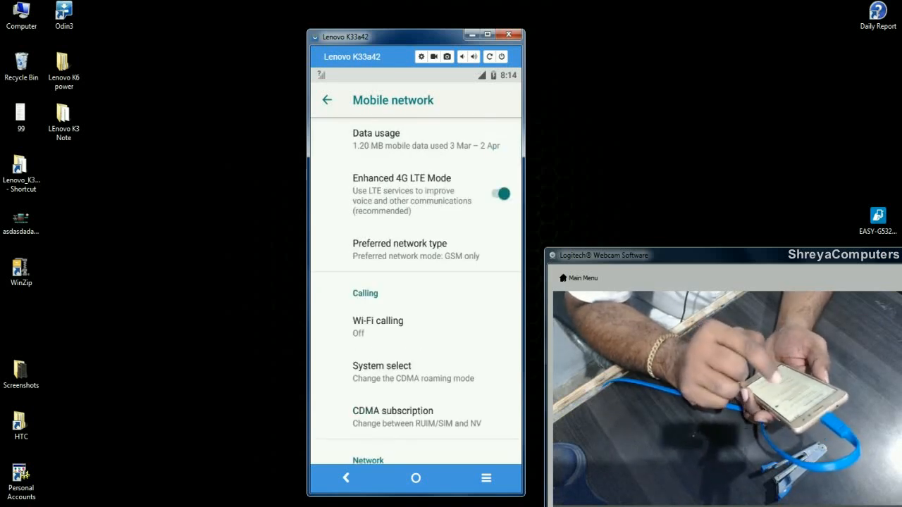
{"action": "left_click", "coordinate": [416, 250]}
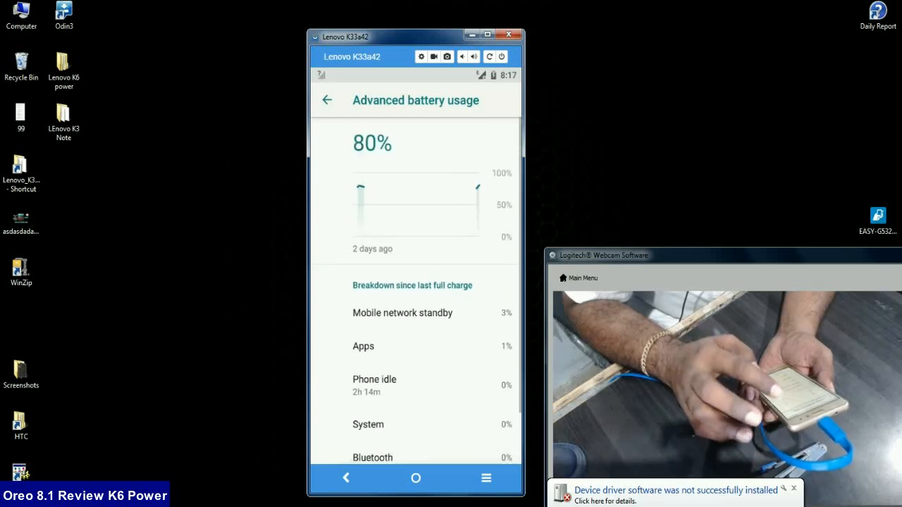
Adjust Display brightness, set the system style to Dark, and back out toward the Storage page
{"action": "left_click_drag", "start_coordinate": [416, 76], "coordinate": [416, 176]}
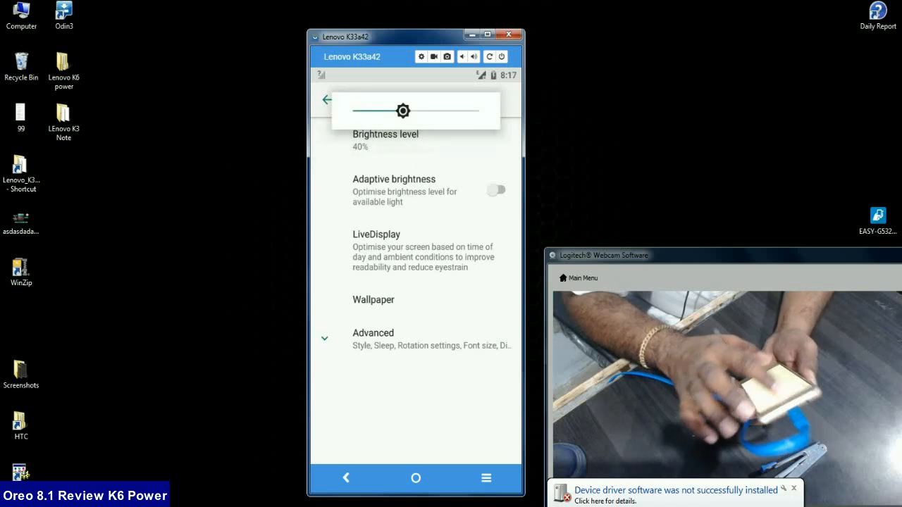
{"action": "left_click_drag", "start_coordinate": [403, 110], "coordinate": [412, 110]}
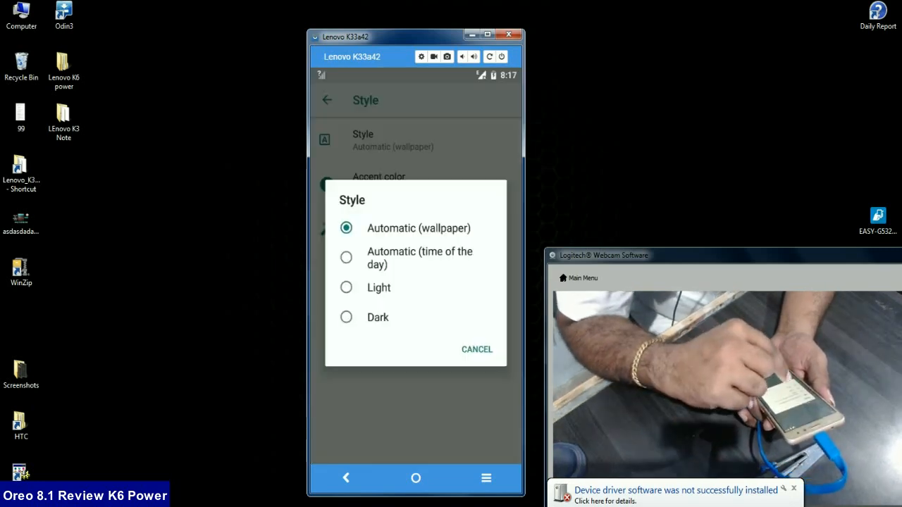
{"action": "left_click", "coordinate": [378, 317]}
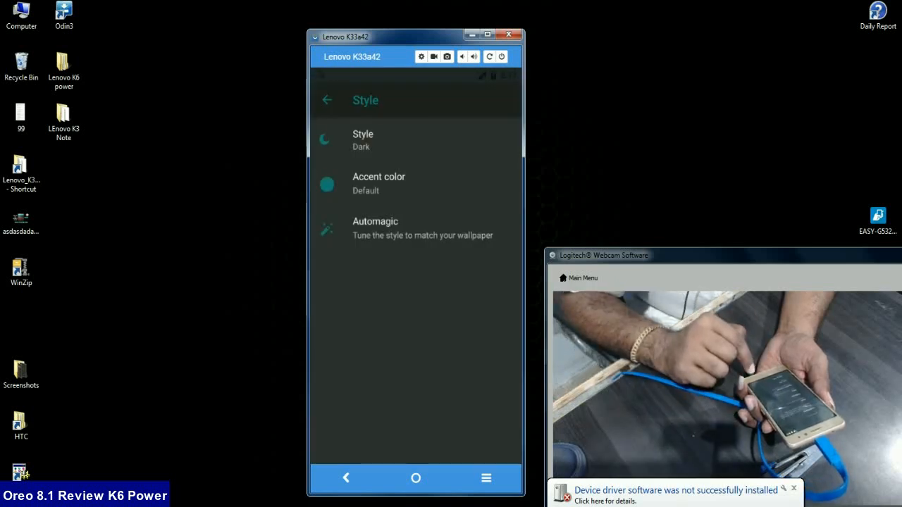
{"action": "left_click", "coordinate": [327, 99]}
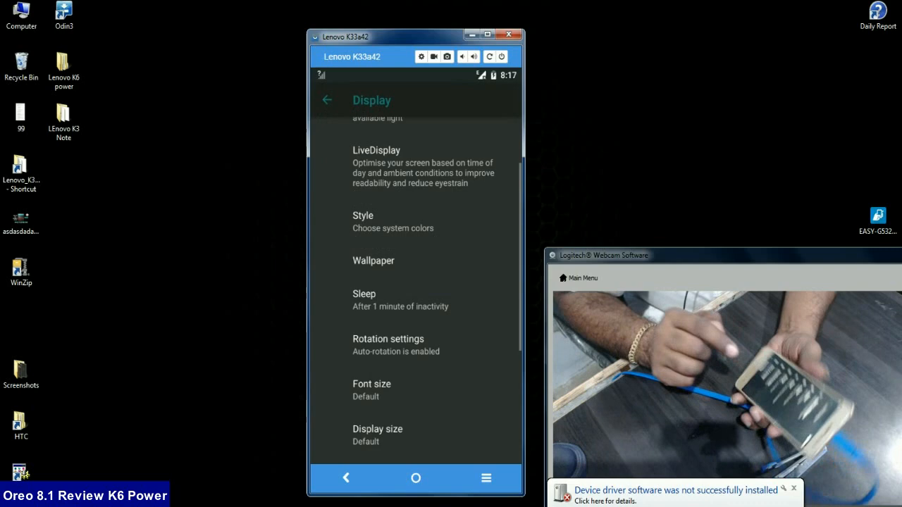
{"action": "left_click", "coordinate": [326, 99]}
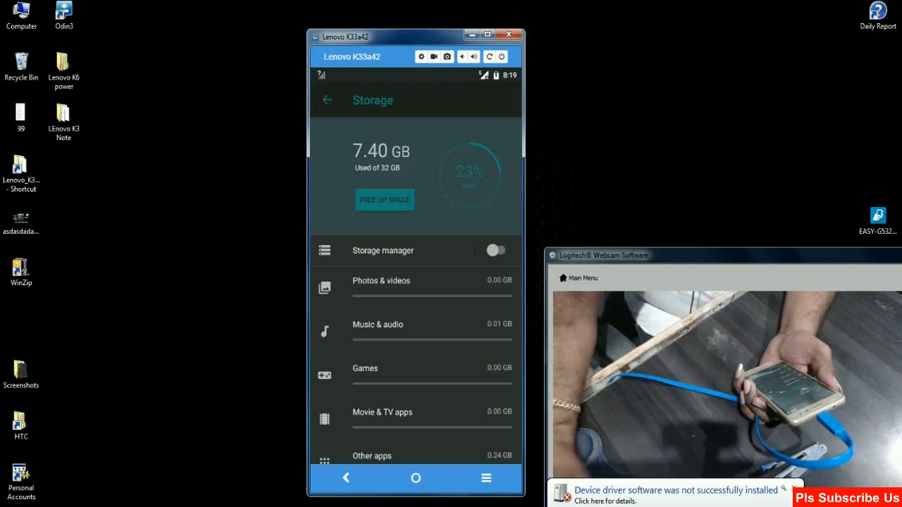
View the Security & location settings, then leave them for the app drawer
{"action": "scroll", "scroll_direction": "down", "scroll_amount": 3}
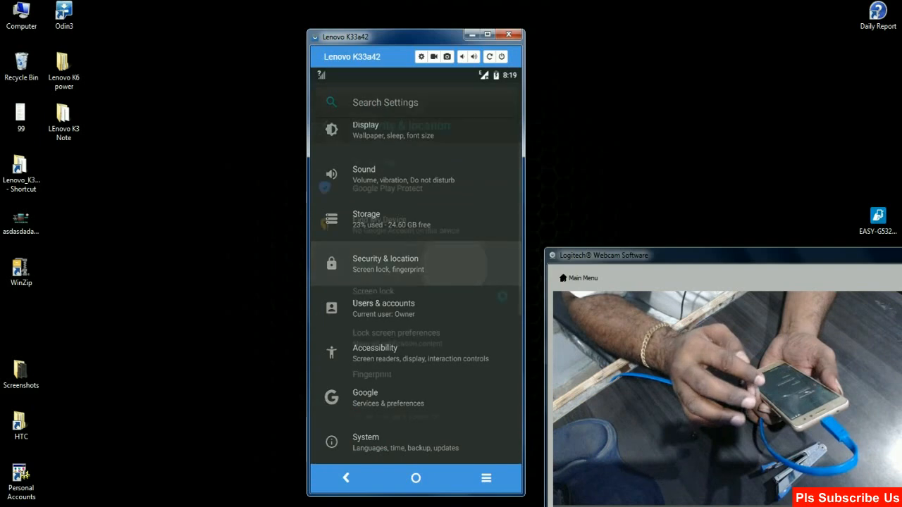
{"action": "left_click", "coordinate": [387, 263]}
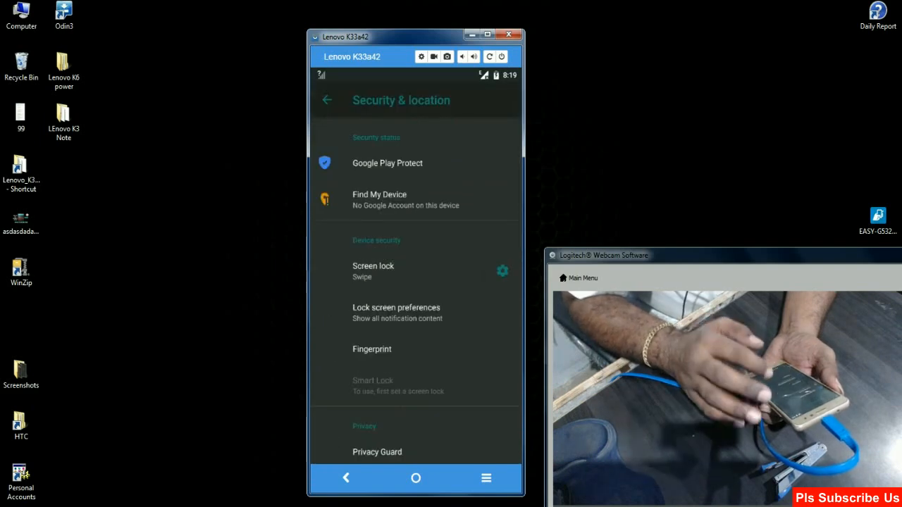
{"action": "left_click", "coordinate": [372, 349]}
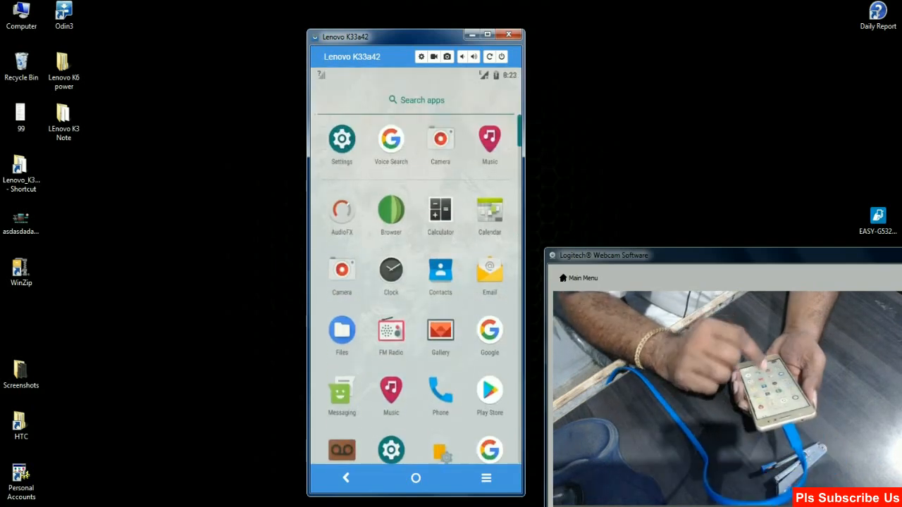
Browse the Files app's Downloads folder and play the stored audio file
{"action": "left_click", "coordinate": [341, 331]}
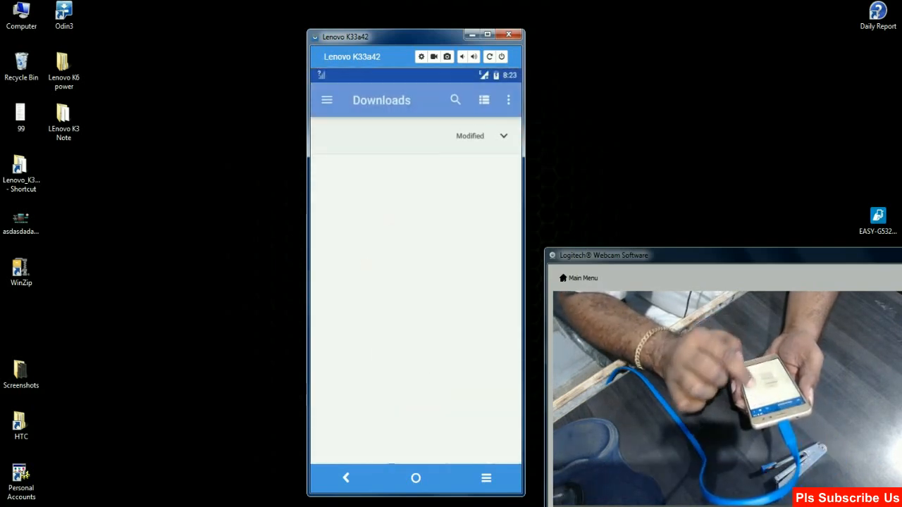
{"action": "left_click", "coordinate": [327, 98]}
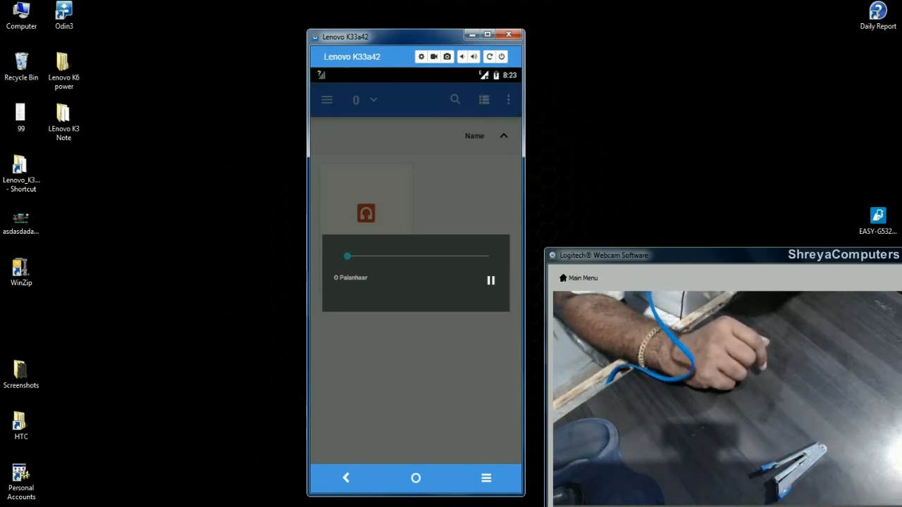
{"action": "left_click", "coordinate": [490, 281]}
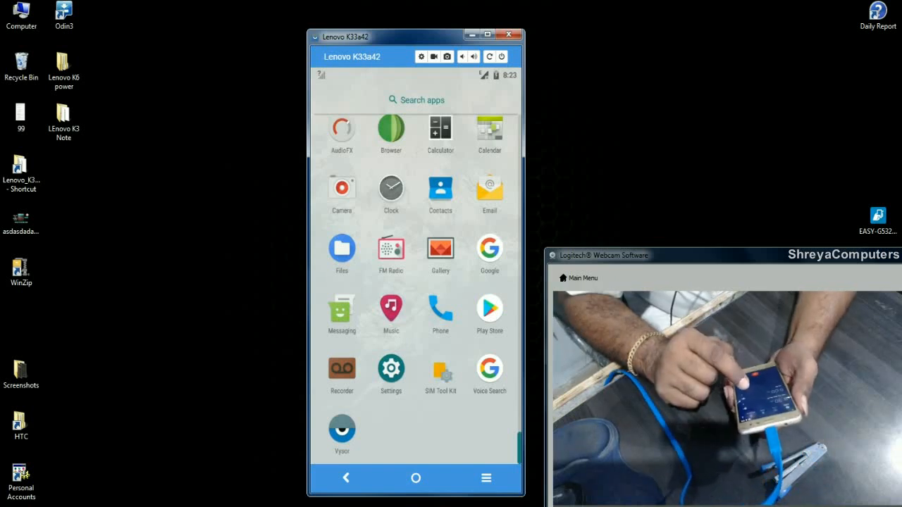
{"action": "left_click", "coordinate": [390, 190]}
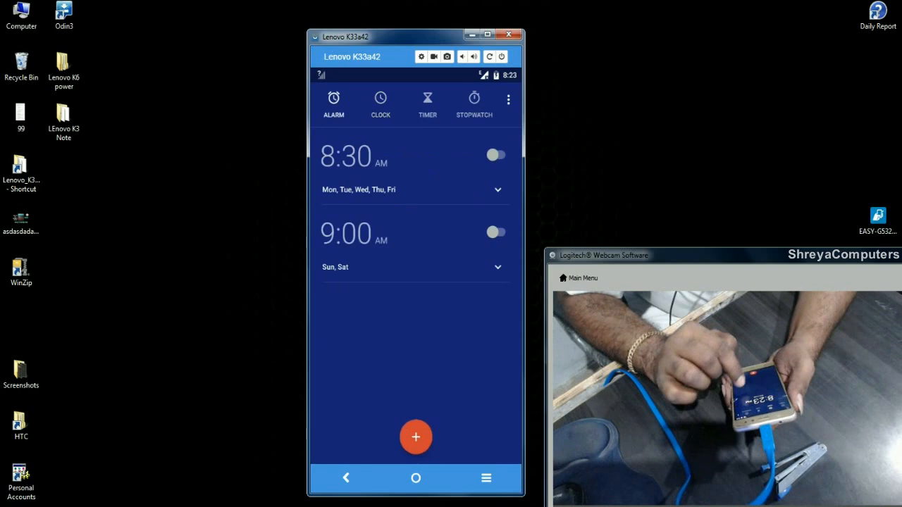
{"action": "left_click", "coordinate": [427, 99]}
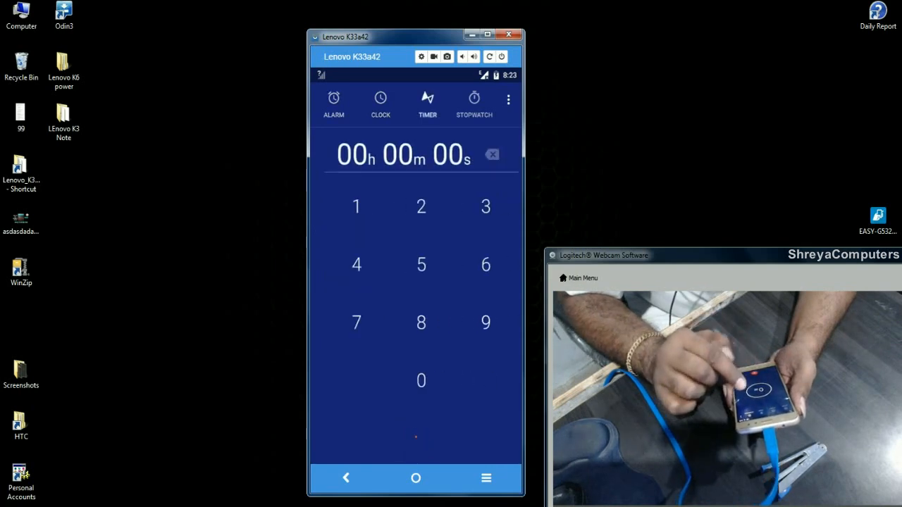
{"action": "left_click", "coordinate": [415, 479]}
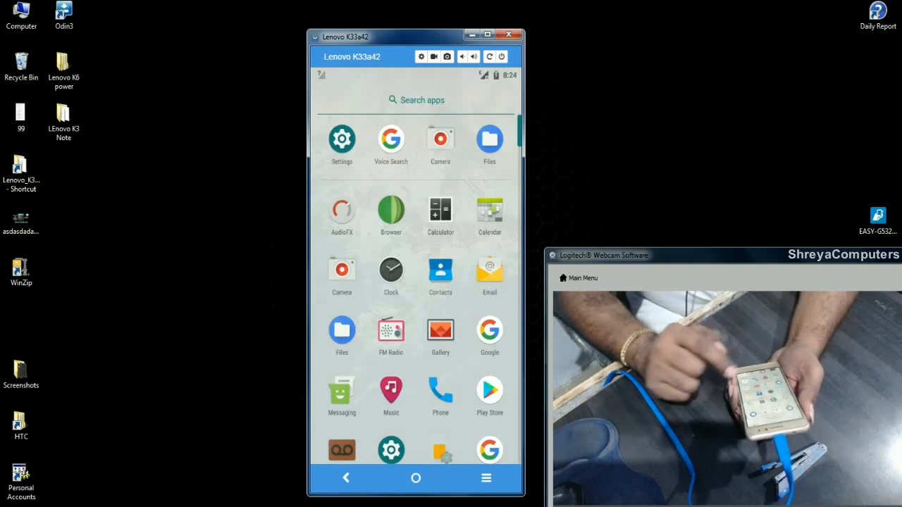
{"action": "scroll", "scroll_direction": "down", "scroll_amount": 3}
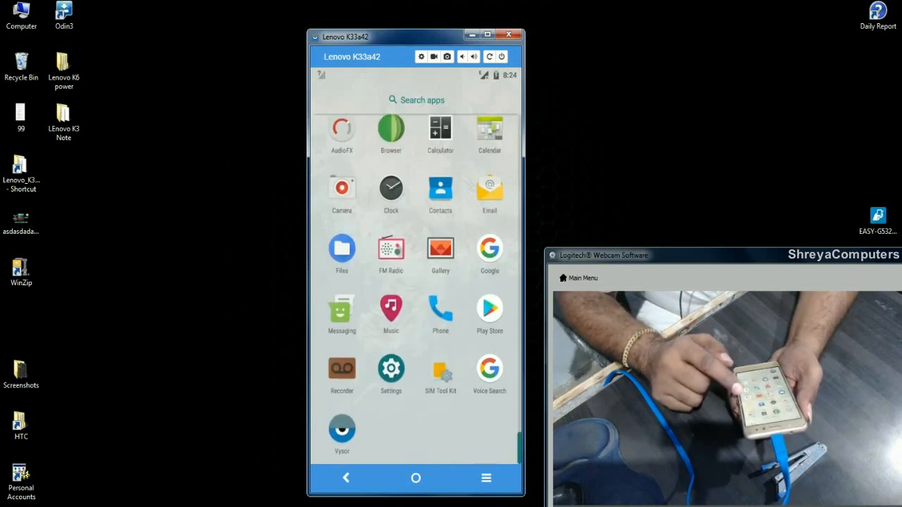